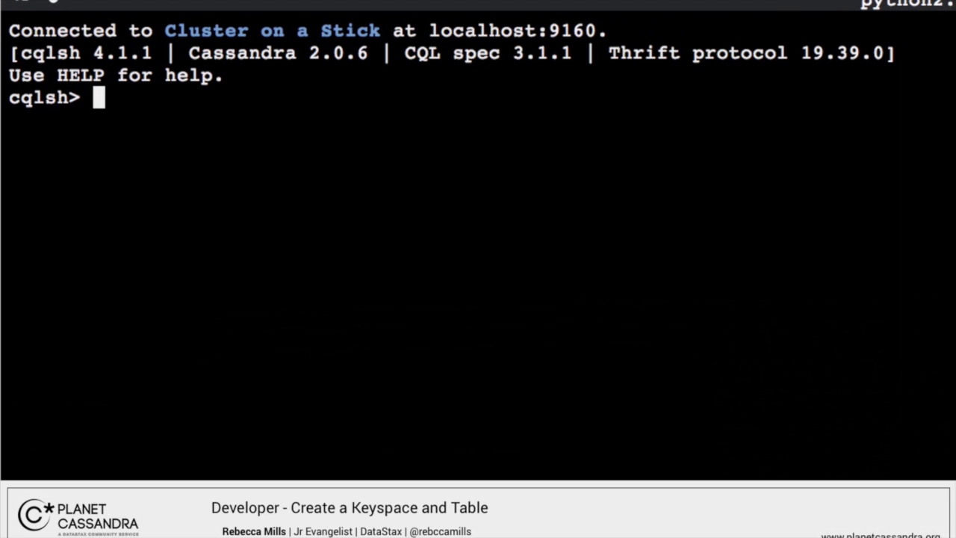
List the existing keyspaces with DESC KEYSPACES; showing system, videodb and system_traces
text(DE)
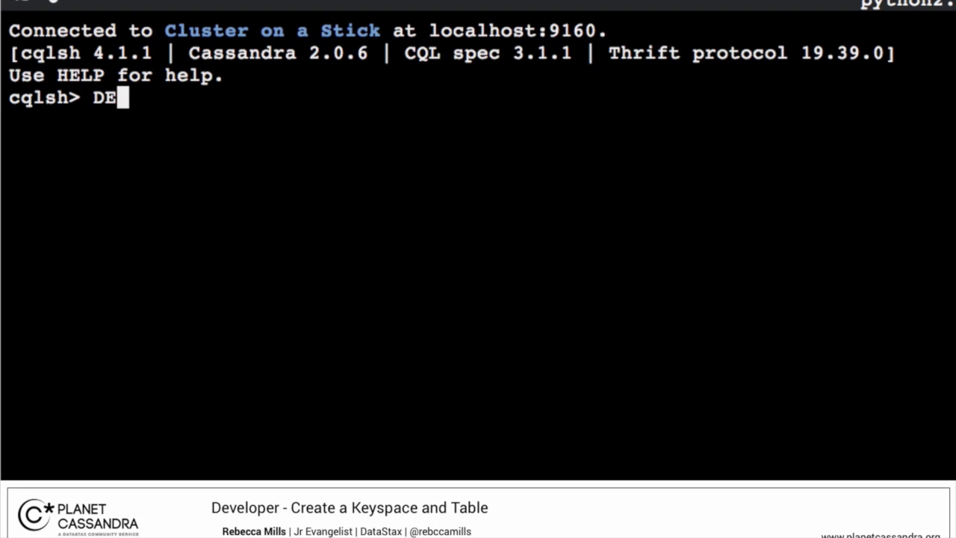
text(SC)
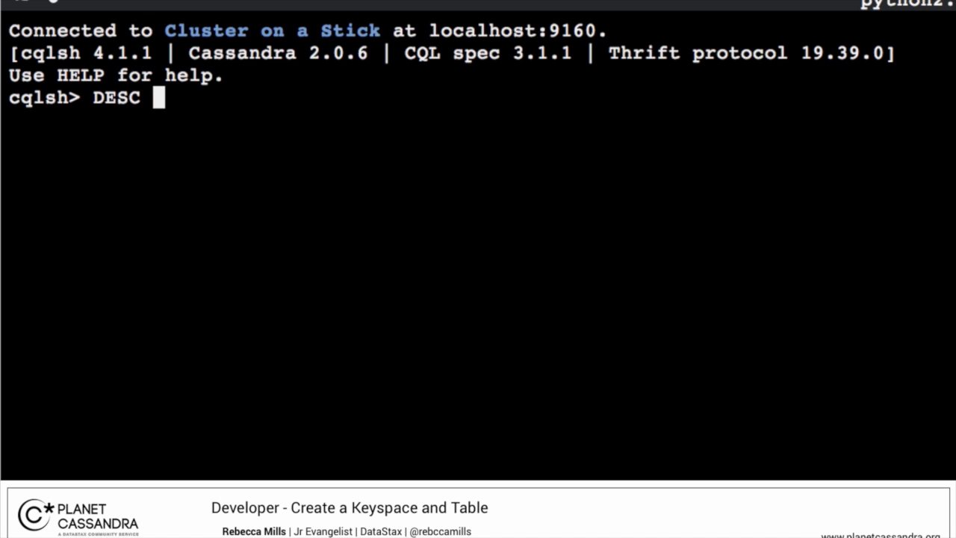
text(KEYSPACES;)
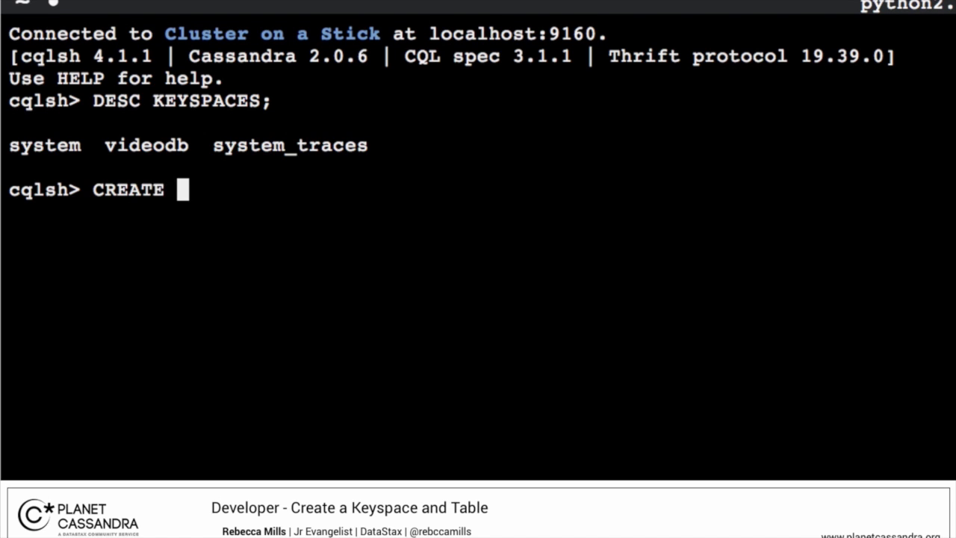
Create keyspace demo with SimpleStrategy replication and replication_factor 1
text(KEYSPACE demo WI)
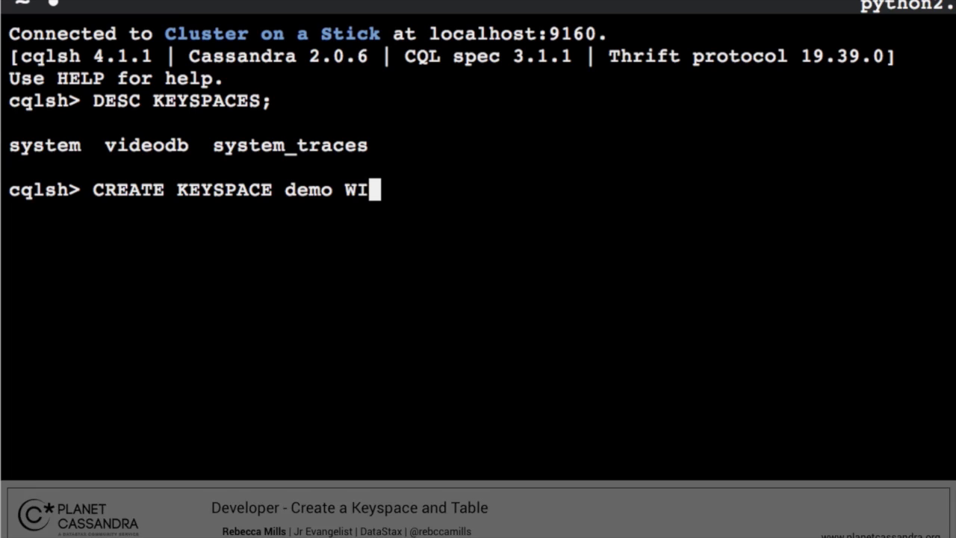
text(TH replication = {'class': ')
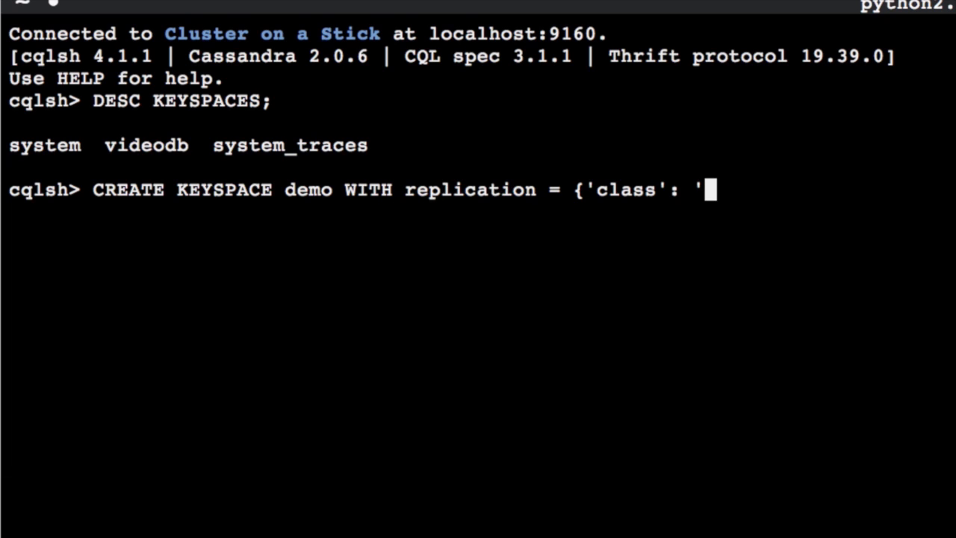
text(SimpleStrategy',)
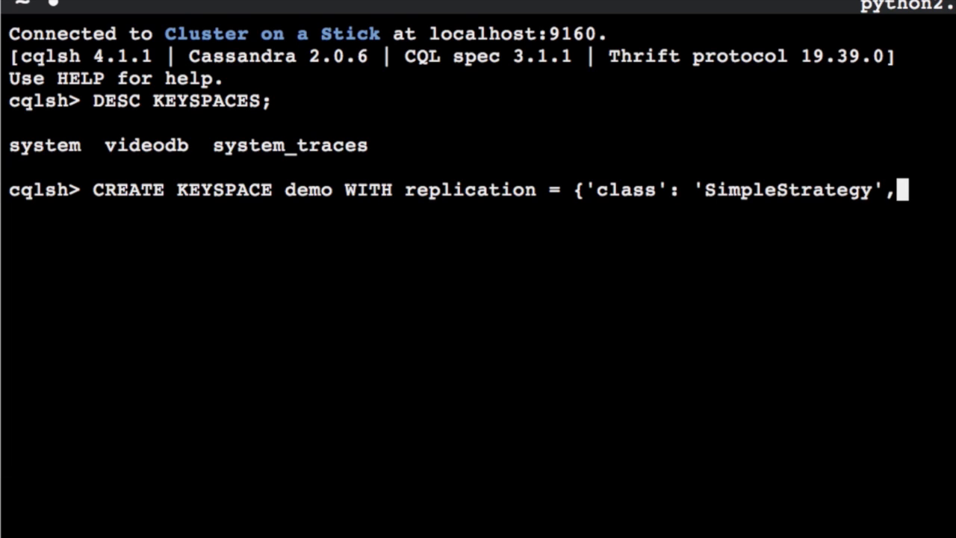
text('replication_factor')
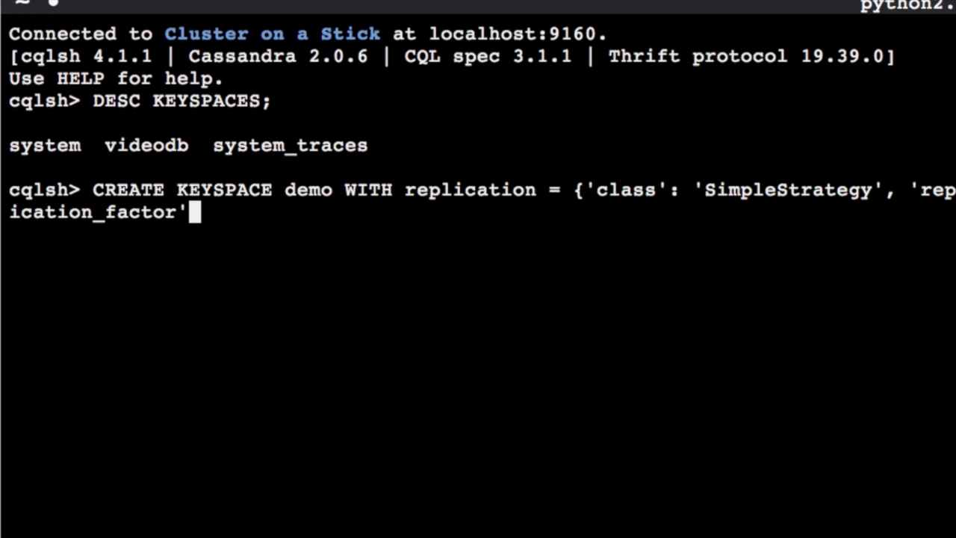
text(;)
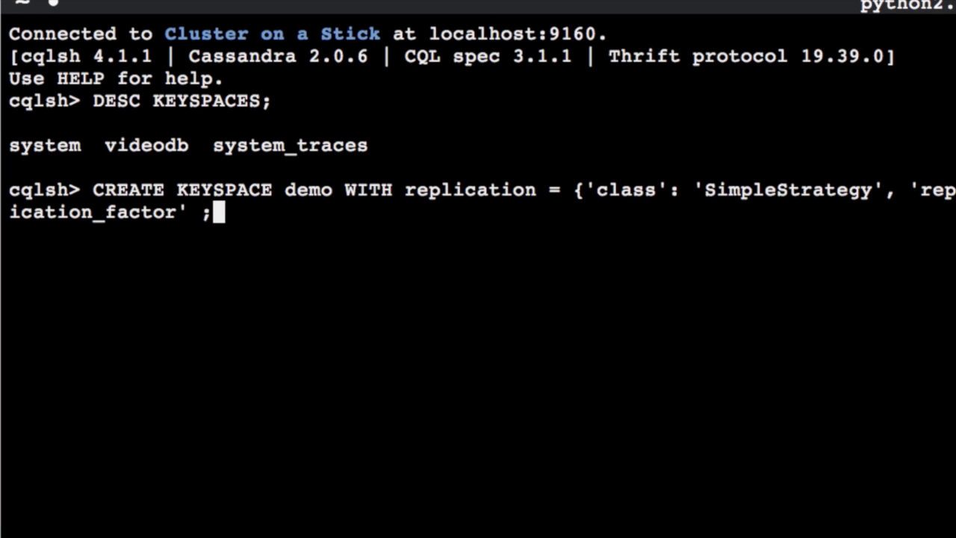
text(: 1})
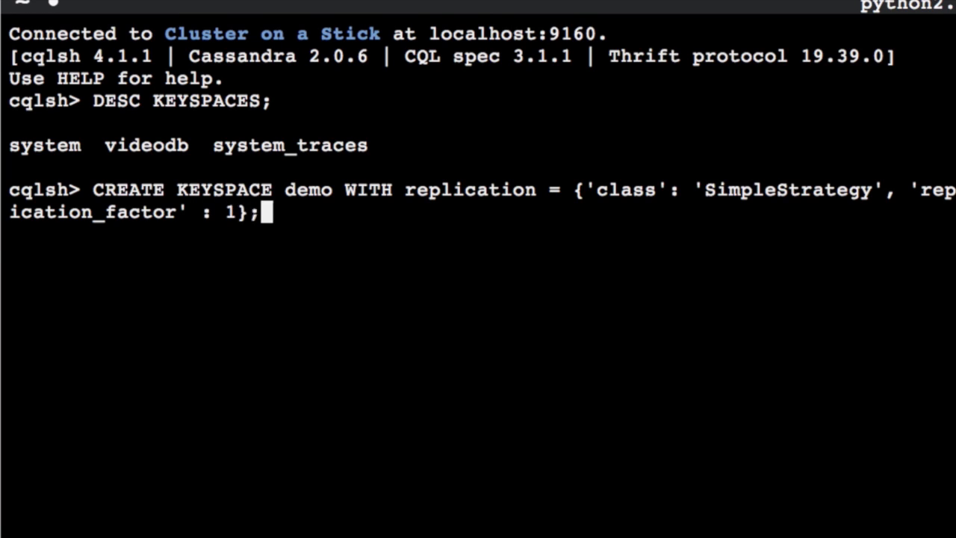
key(Return)
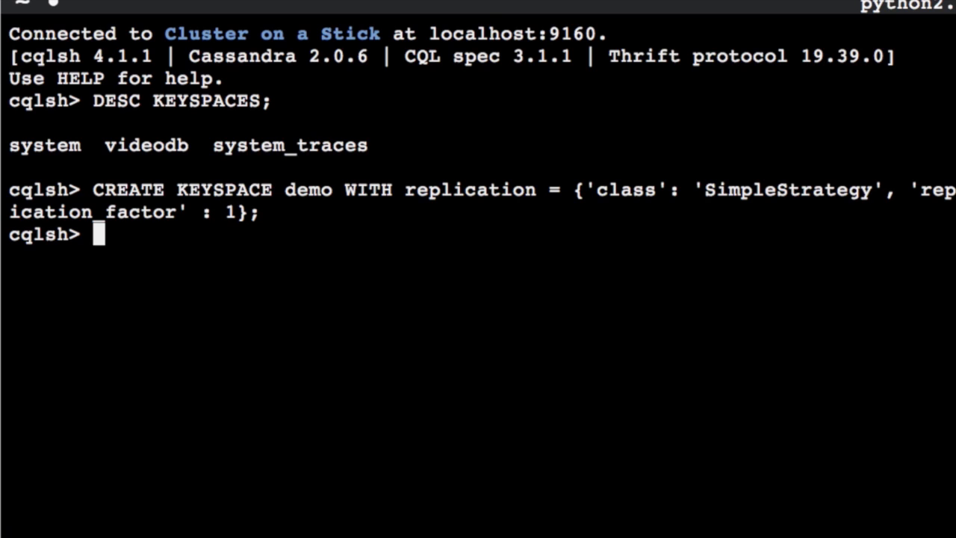
Switch into the demo keyspace with USE demo; and begin a CREATE TABLE statement
text(USE dem)
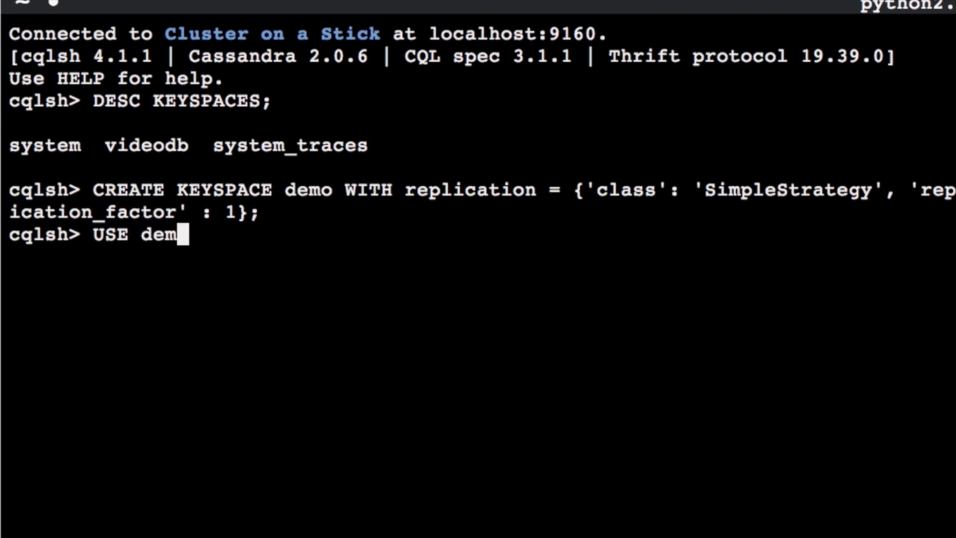
key(Return)
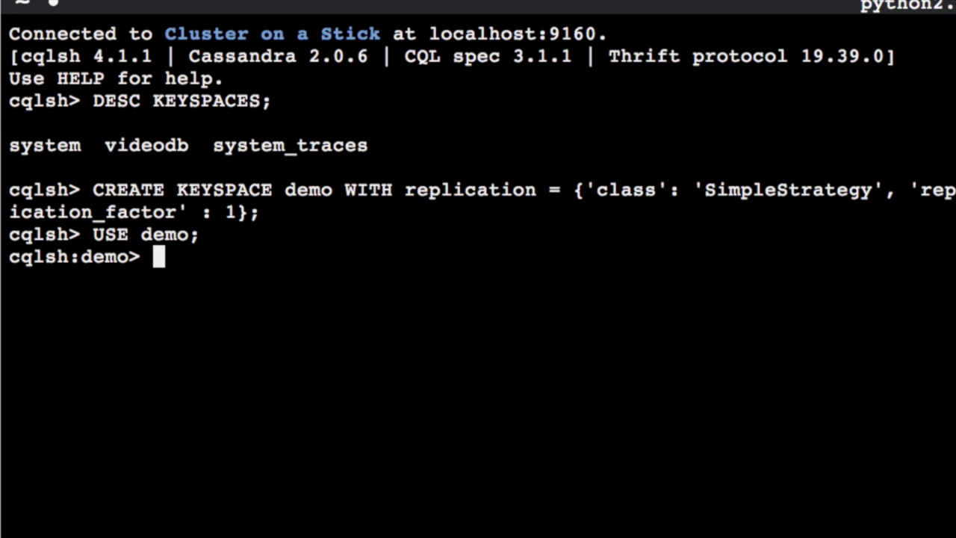
text(CREATE TABLE)
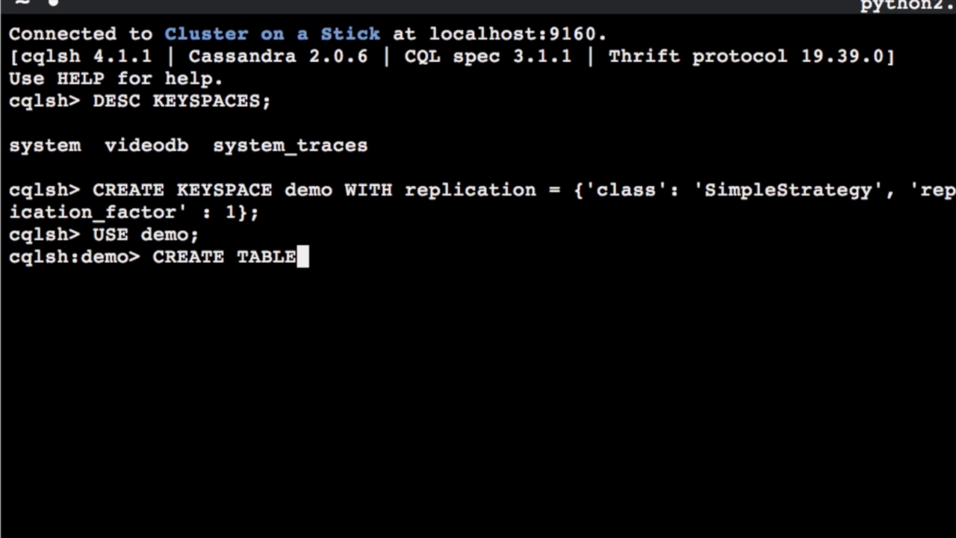
Create table users with firstname, lastname, age, email, city columns and PRIMARY KEY (lastname)
text(users ()
text(fir)
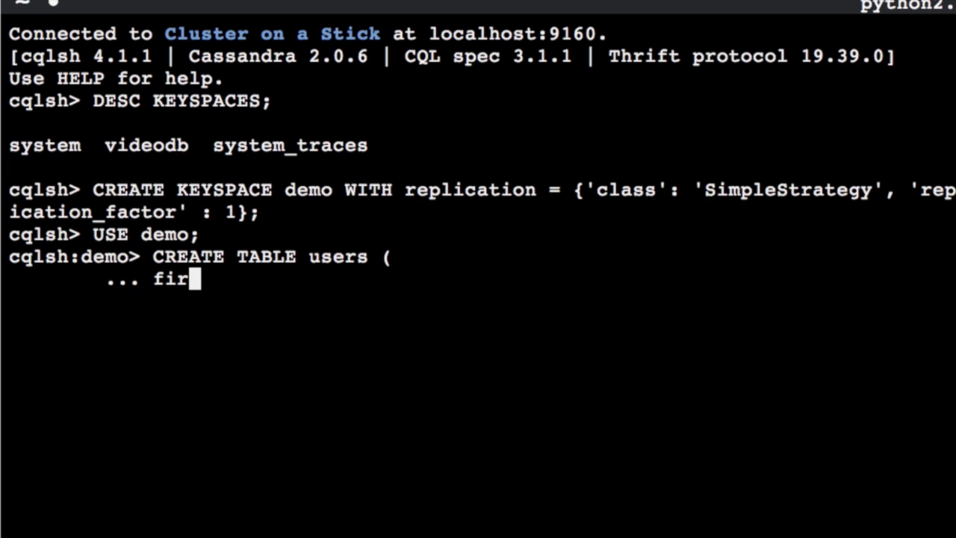
text(stname text,)
text(lastname)
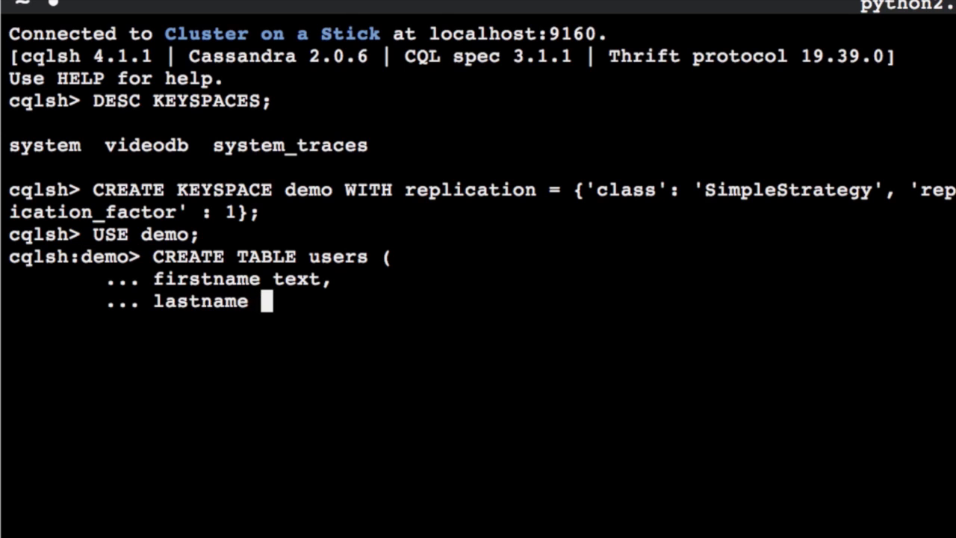
text(text,)
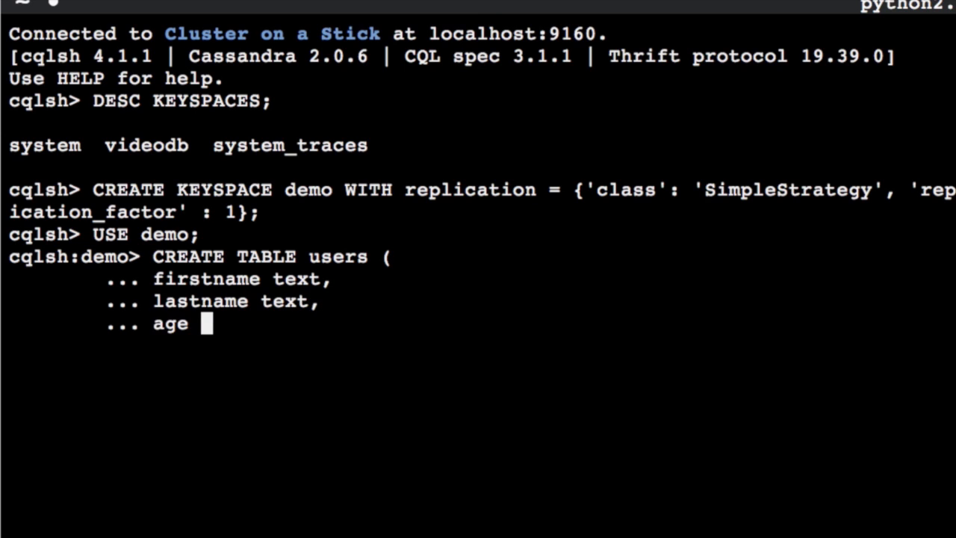
text(int,)
text(email text,)
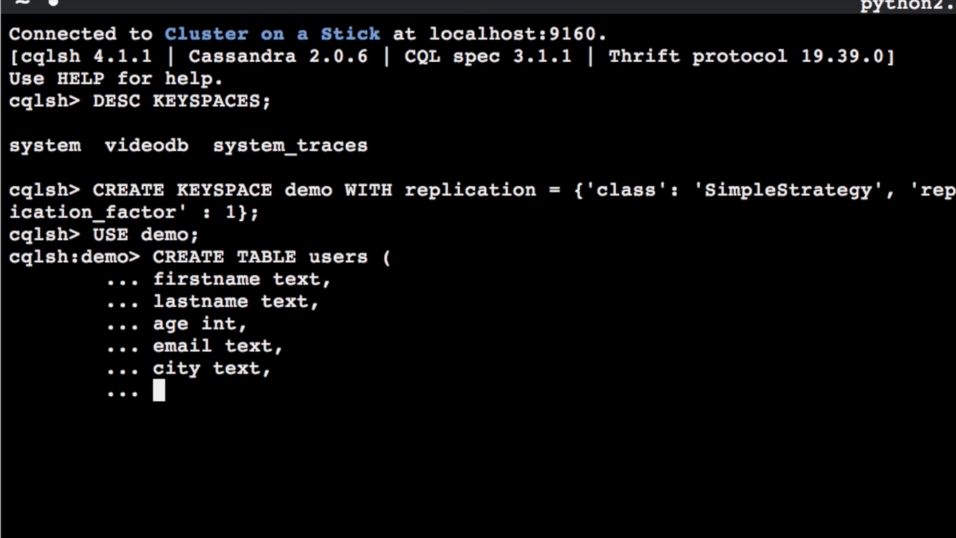
text(PRI)
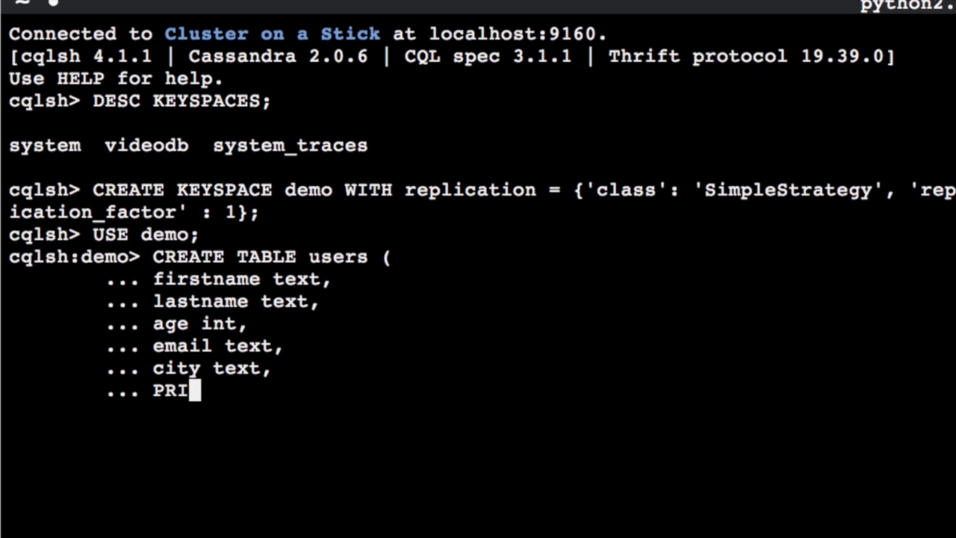
text(MARY KEY (lastname)
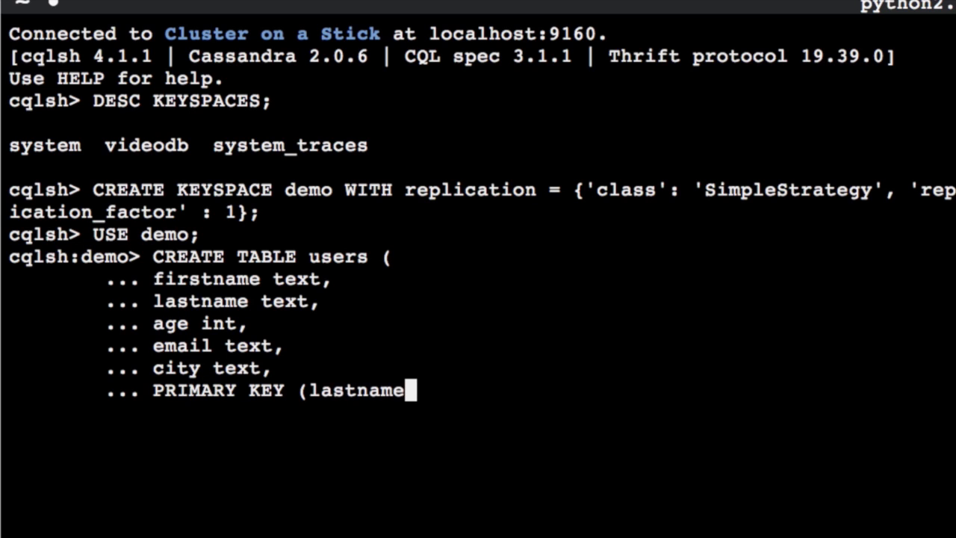
text());)
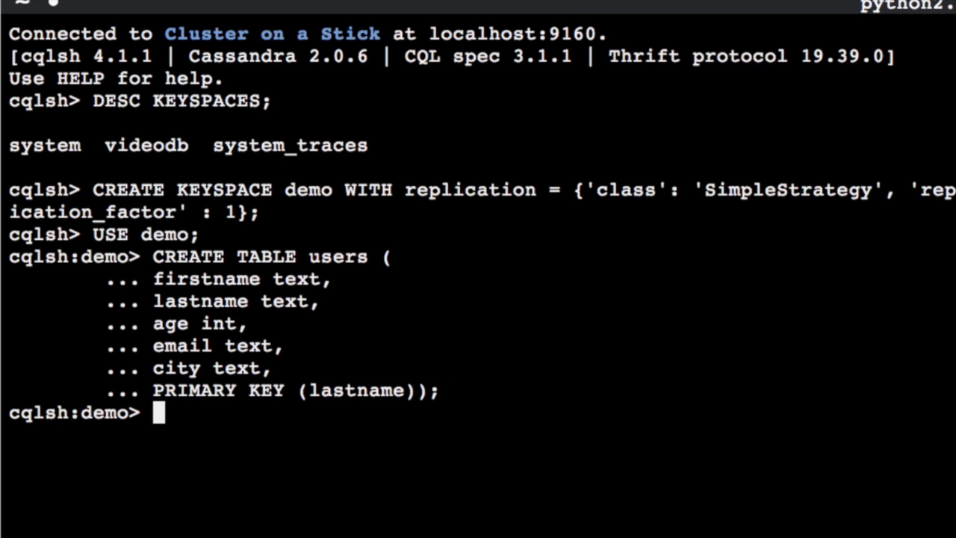
Run DESC SCHEMA to show the users table definition with its lastname key and options
text(DESC SCHEMA)
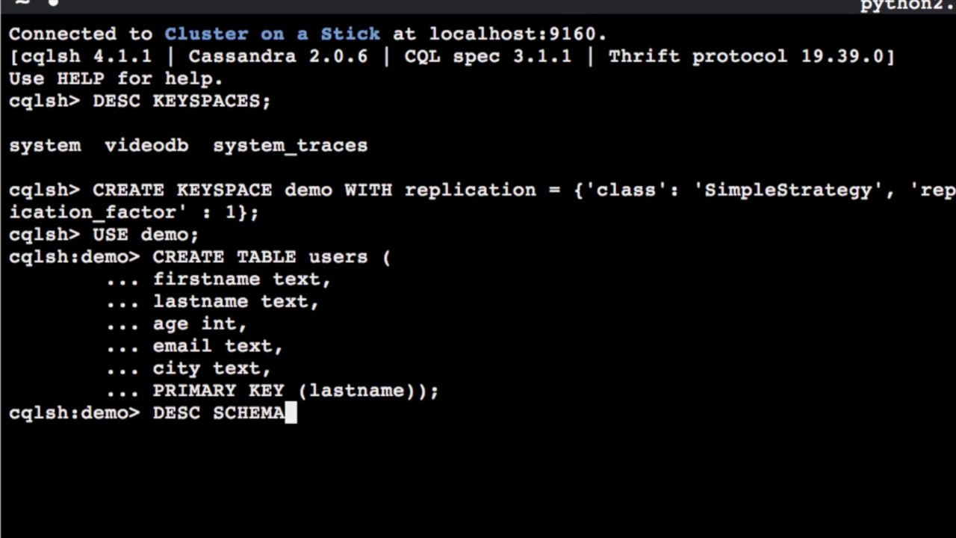
key(Return)
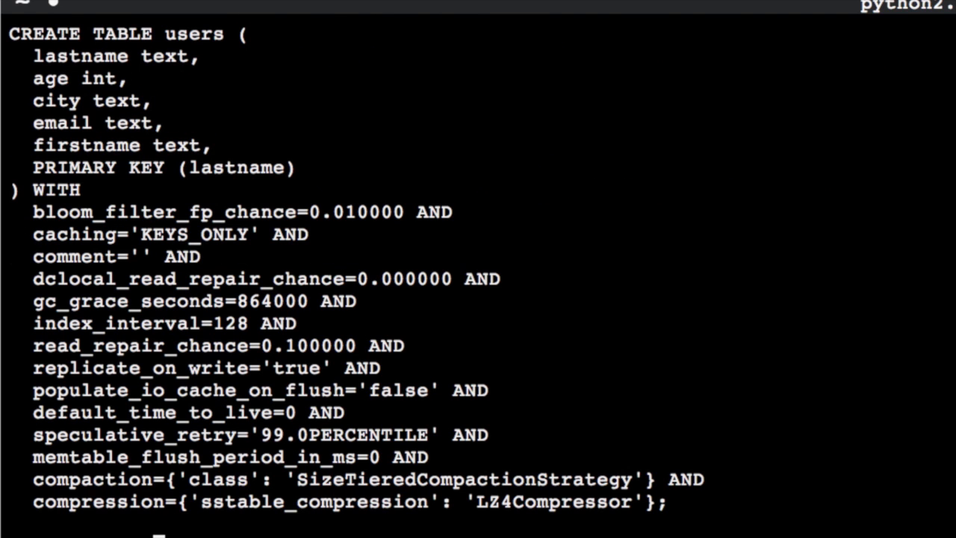